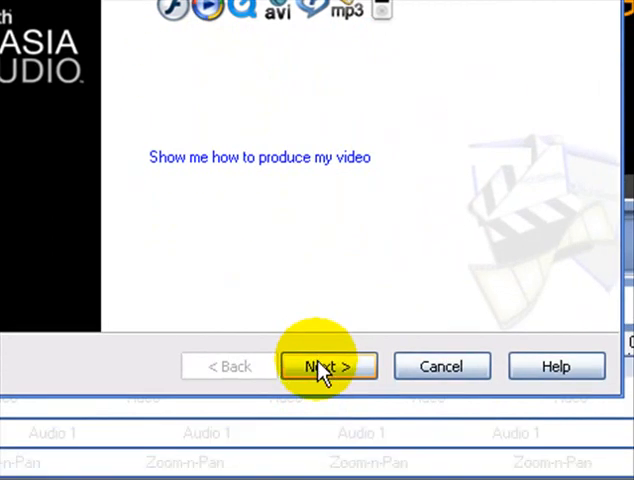
Advance the Production Wizard past the format and video options pages
left_click(328, 366)
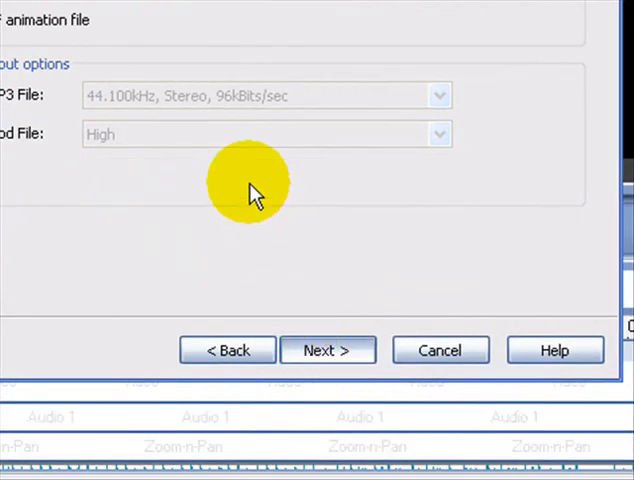
left_click(328, 350)
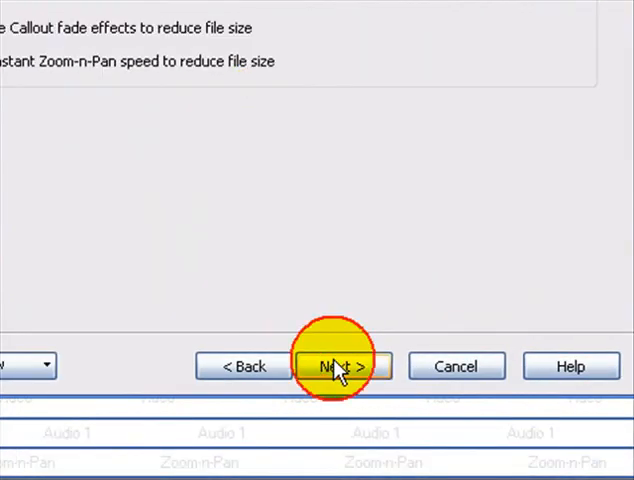
Keep the custom 640×480 size with aspect ratio maintained, leaving watermark and HTML embedding off
left_click(336, 364)
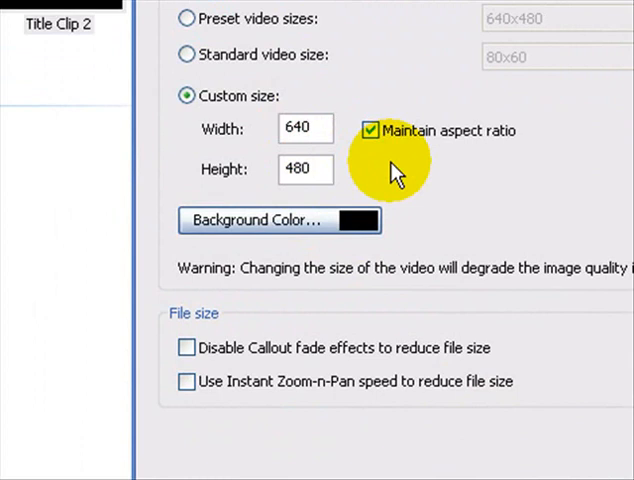
left_click(308, 366)
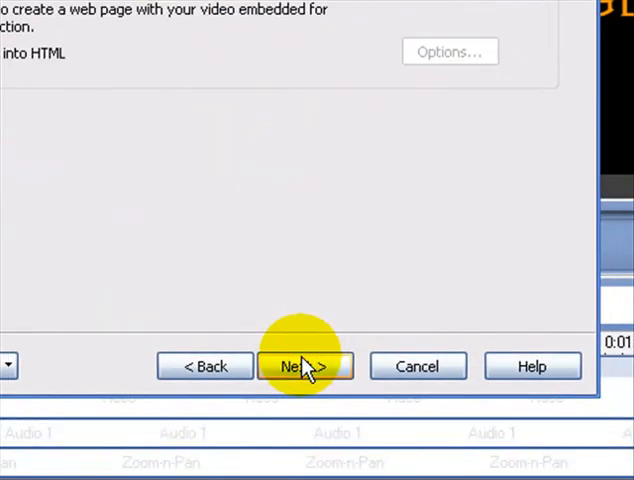
left_click(304, 366)
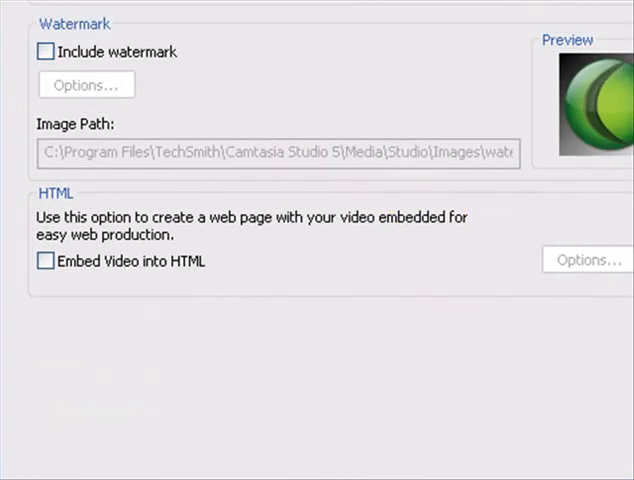
left_click(304, 350)
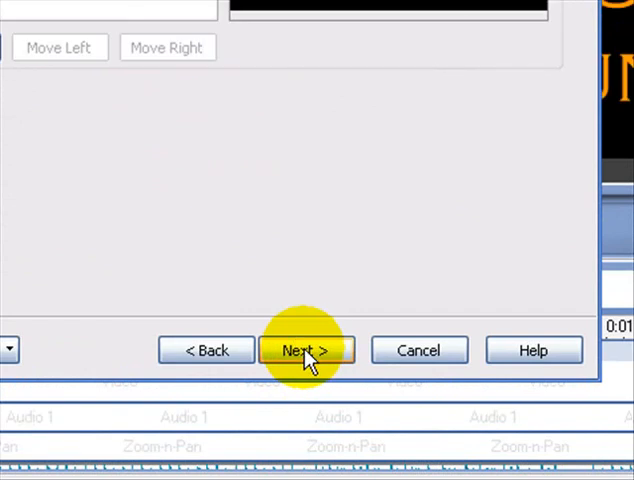
Reach the Produce Video step with name 'Youtube Avatar Picture' saved to My Videos
left_click(306, 350)
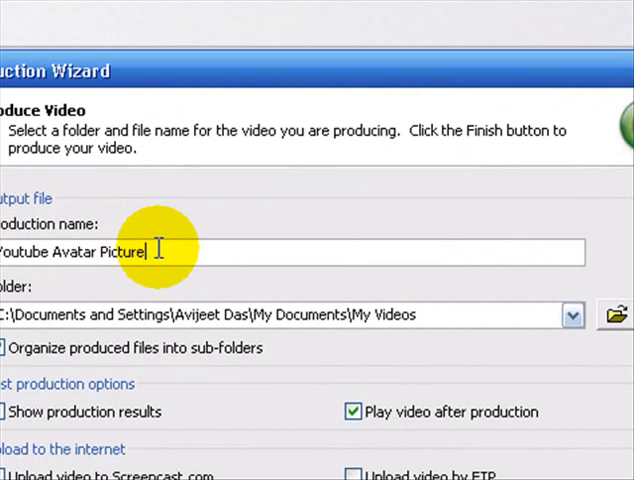
scroll("down", 3)
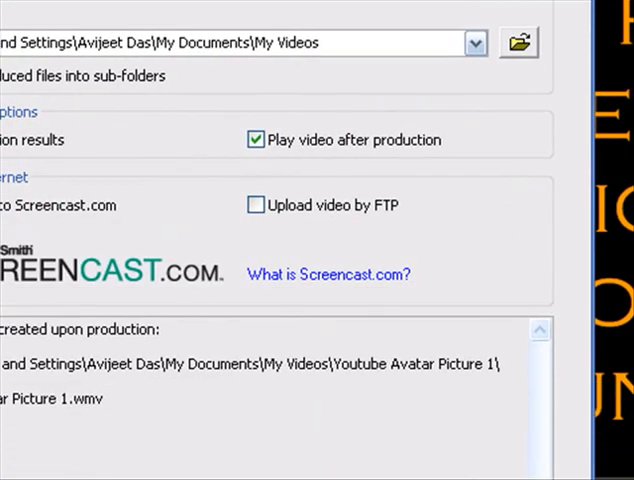